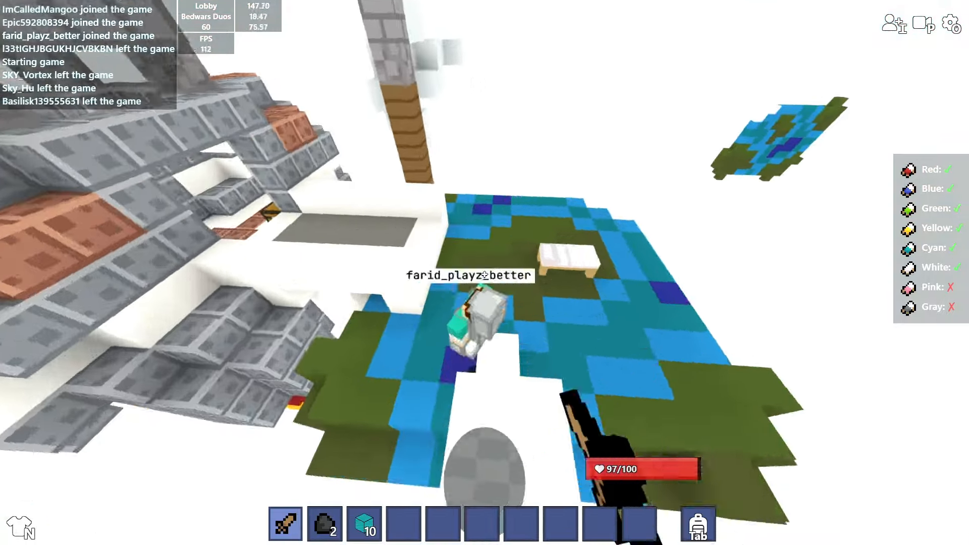
pyautogui.moveTo(483, 275)
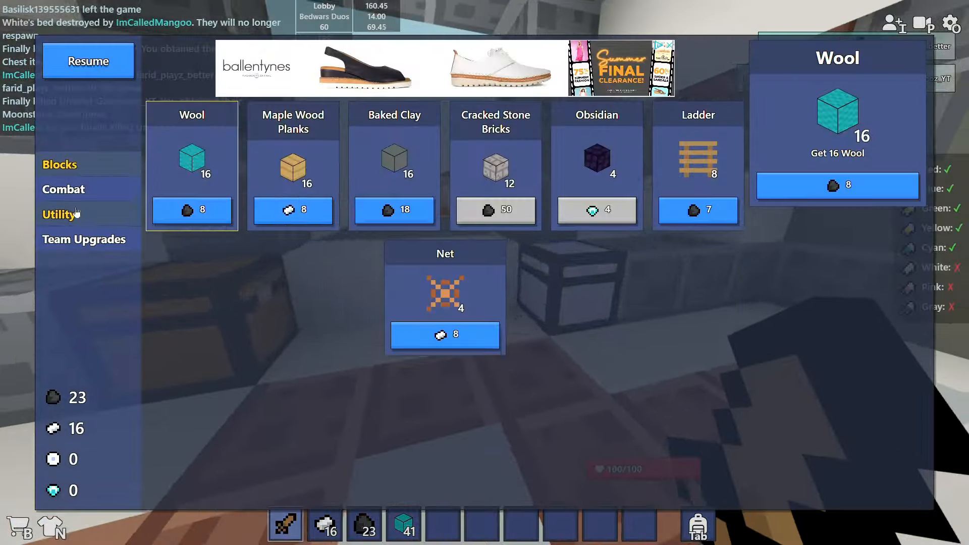
# - Buy a stack of Wool with coal at the team shop, raising the wool count to 41
pyautogui.click(698, 211)
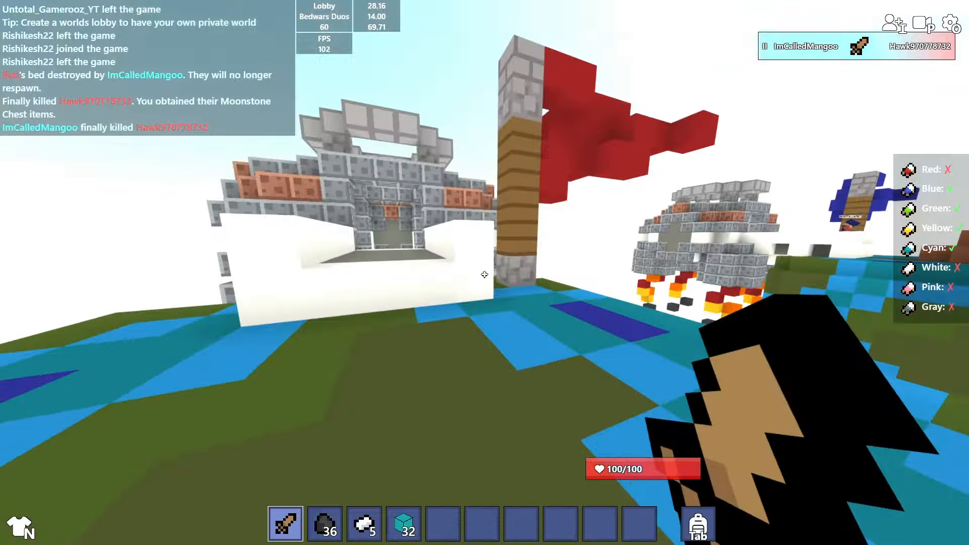
pyautogui.moveTo(485, 275)
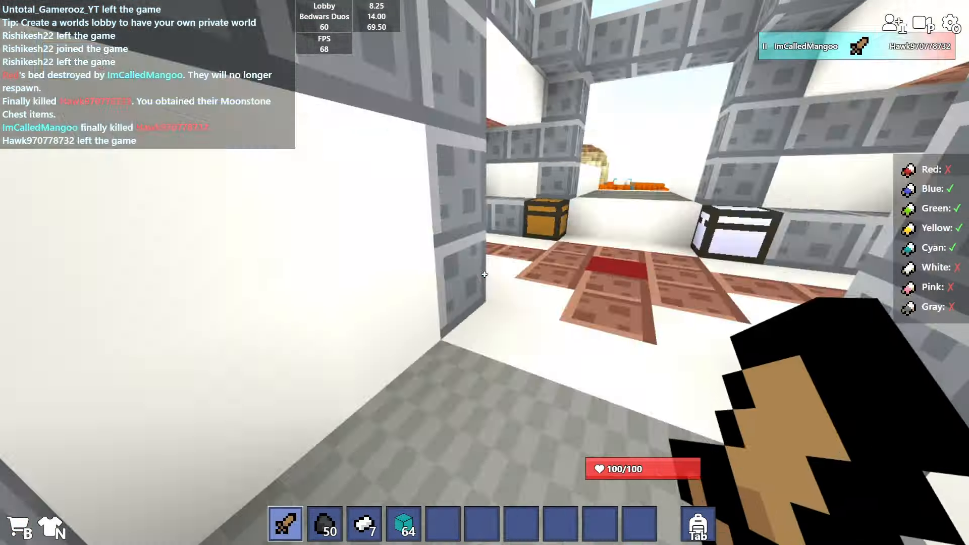
# - Switch to holding wool blocks to bridge toward Blue's island
pyautogui.press('e')
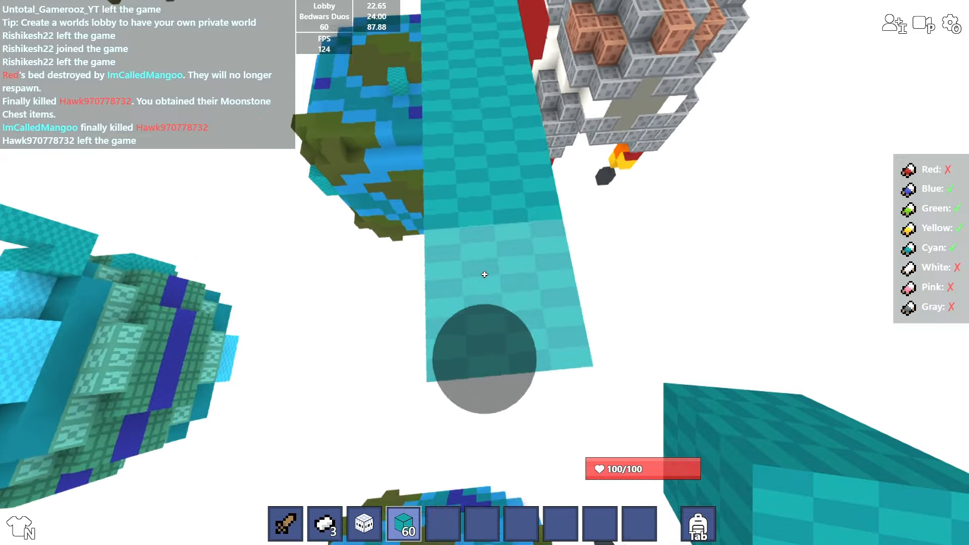
pyautogui.moveTo(484, 275)
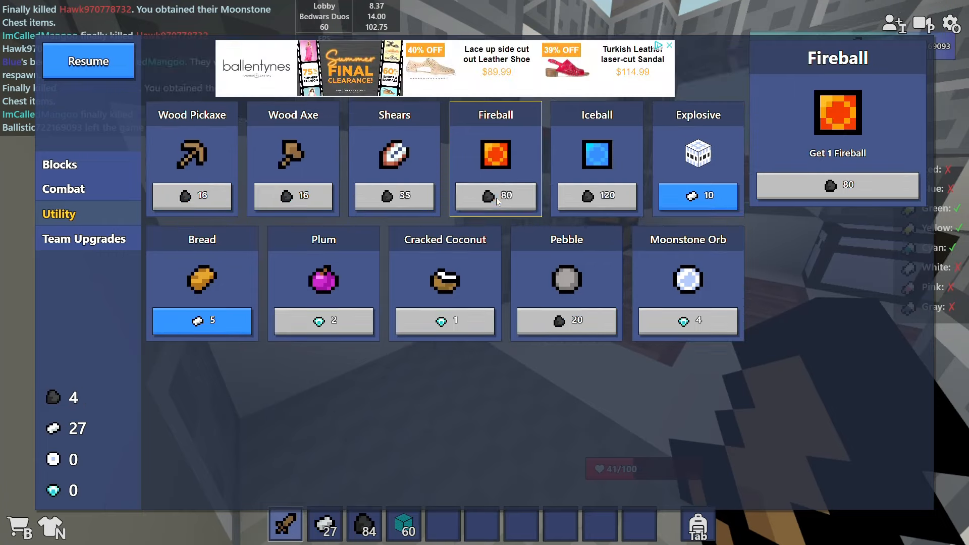
# - Buy a Fireball from the Utility items, then a stack of Wool from Blocks
pyautogui.click(60, 165)
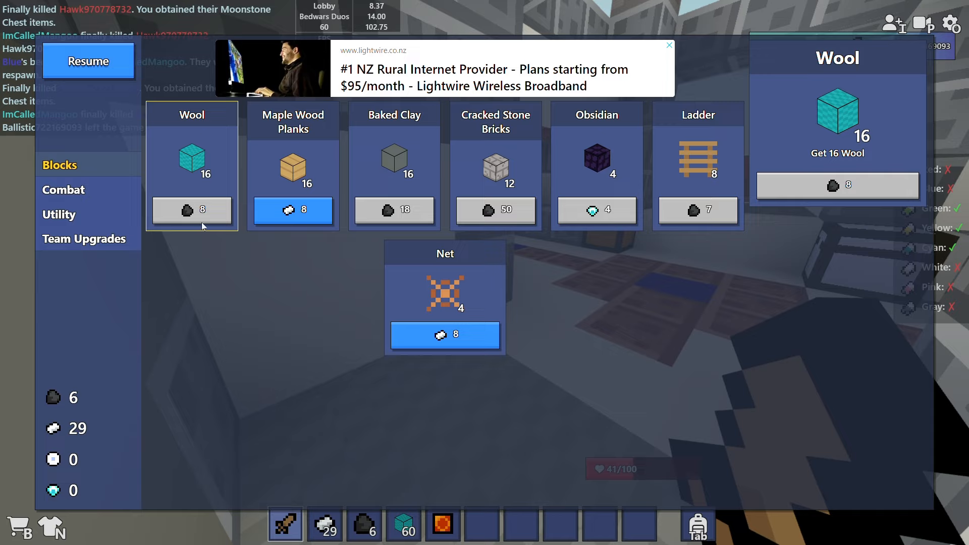
pyautogui.click(87, 61)
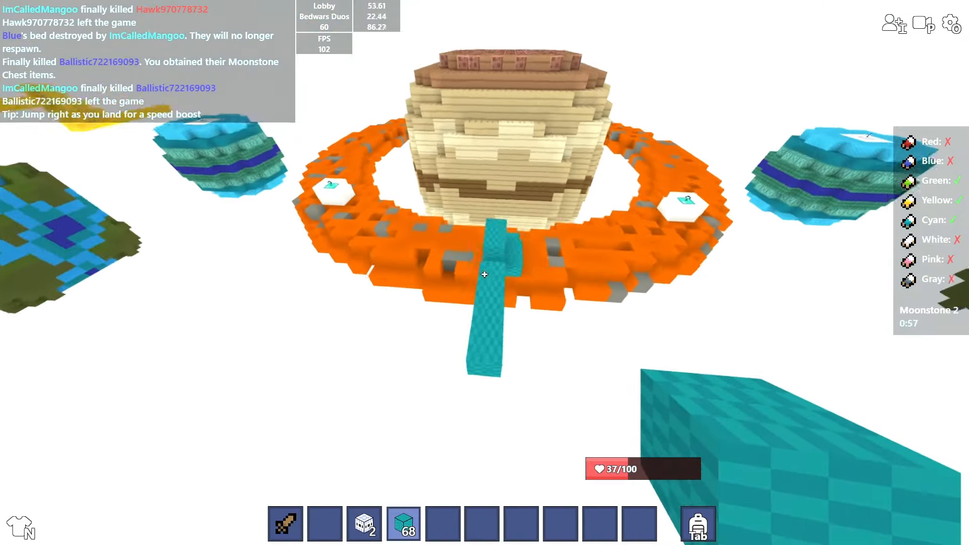
pyautogui.moveTo(484, 274)
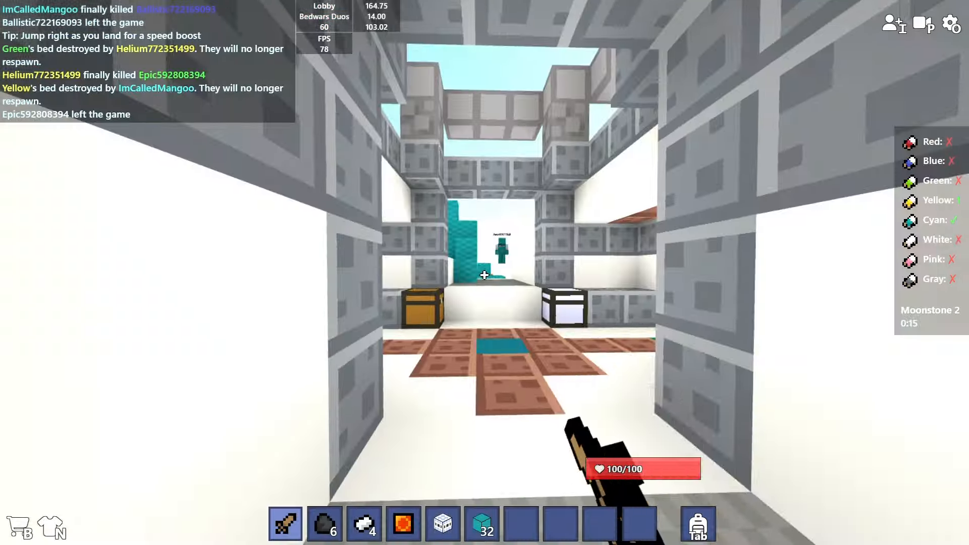
# - Switch to wool blocks to bridge through the middle island toward Yellow's base
pyautogui.press('e')
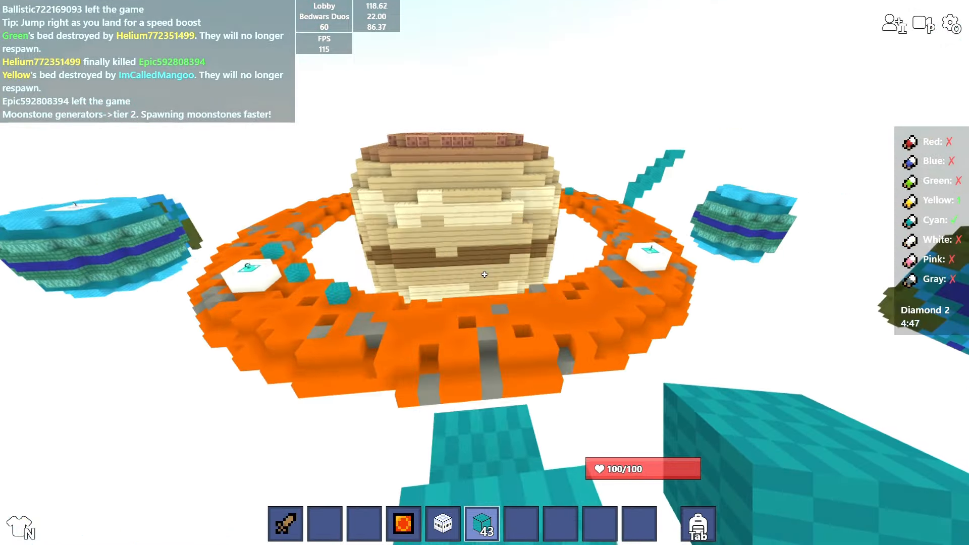
pyautogui.moveTo(484, 274)
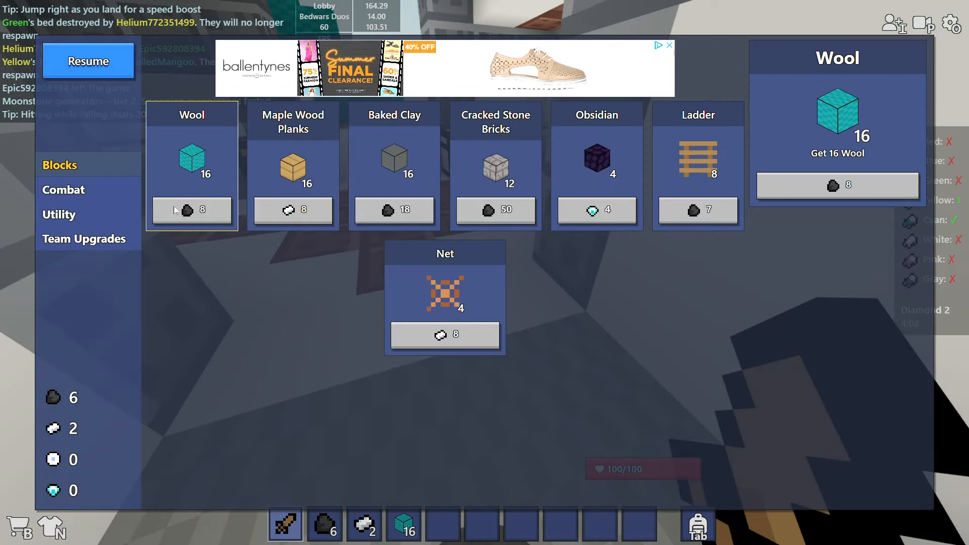
# - Buy another stack of Wool, bringing it to 32 blocks, and equip it
pyautogui.click(191, 210)
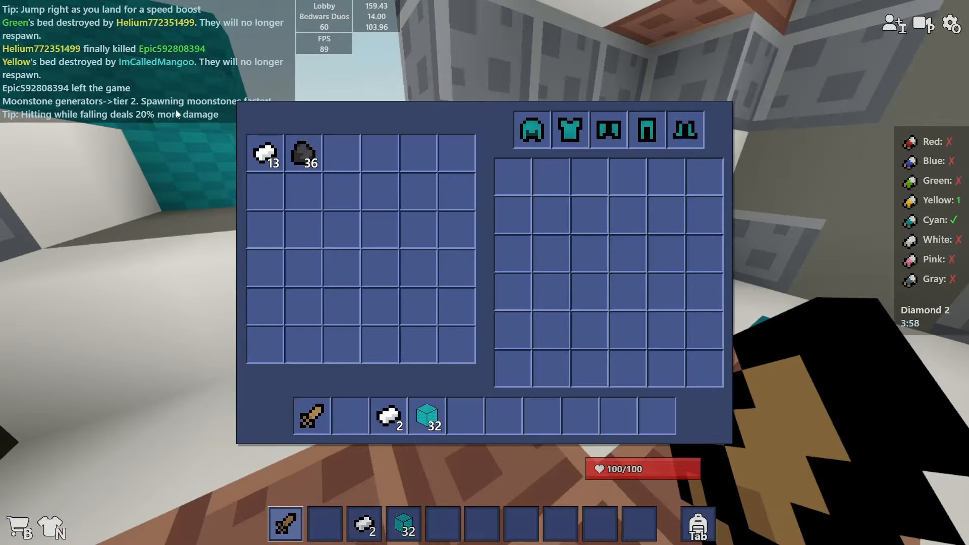
pyautogui.press('e')
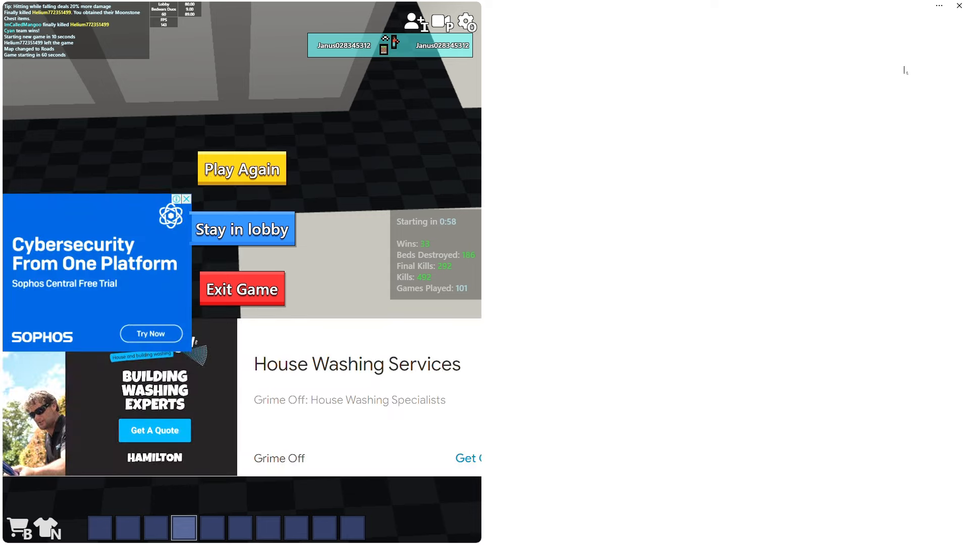
# - Follow the Sophos free-trial advert beside the post-game Play Again menu
pyautogui.click(150, 334)
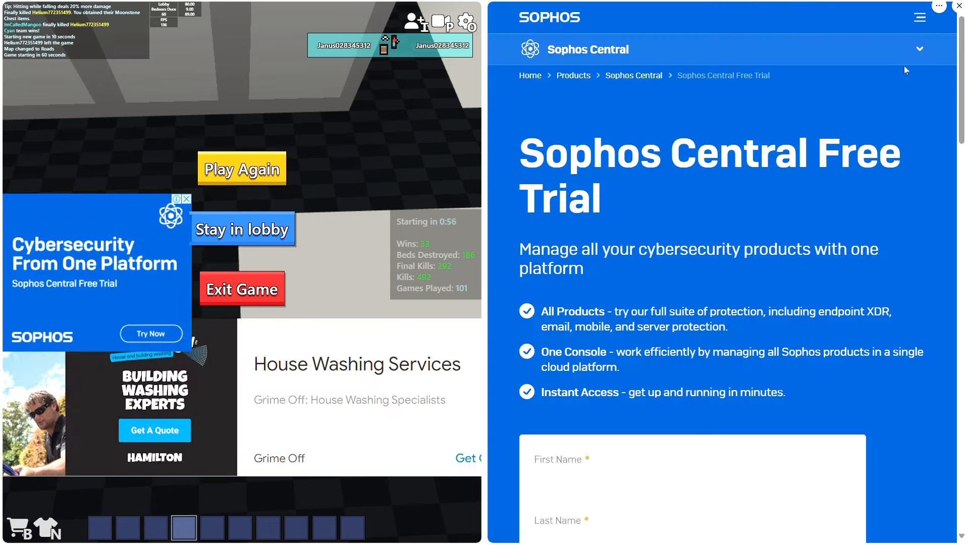